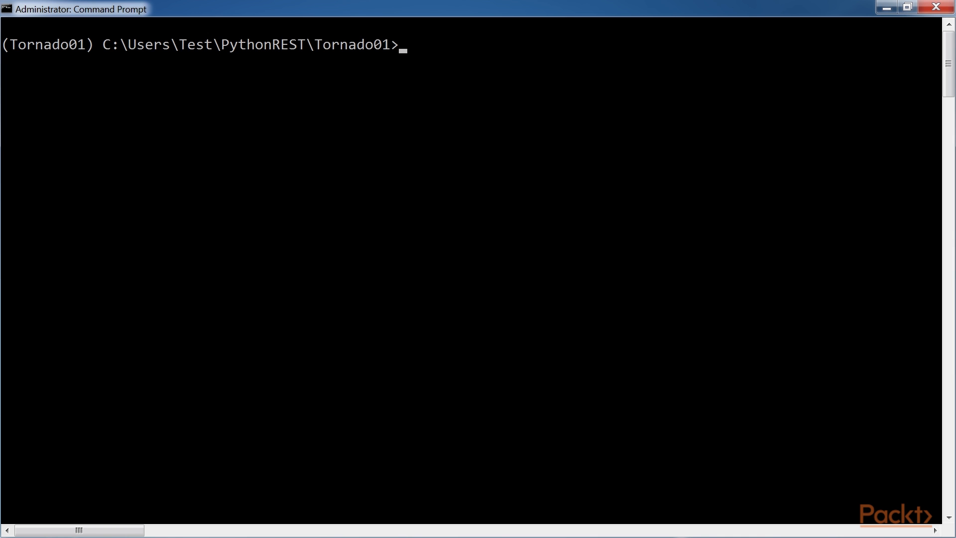
{"action": "type", "text": "http PATCH :8888/leds/1 b"}
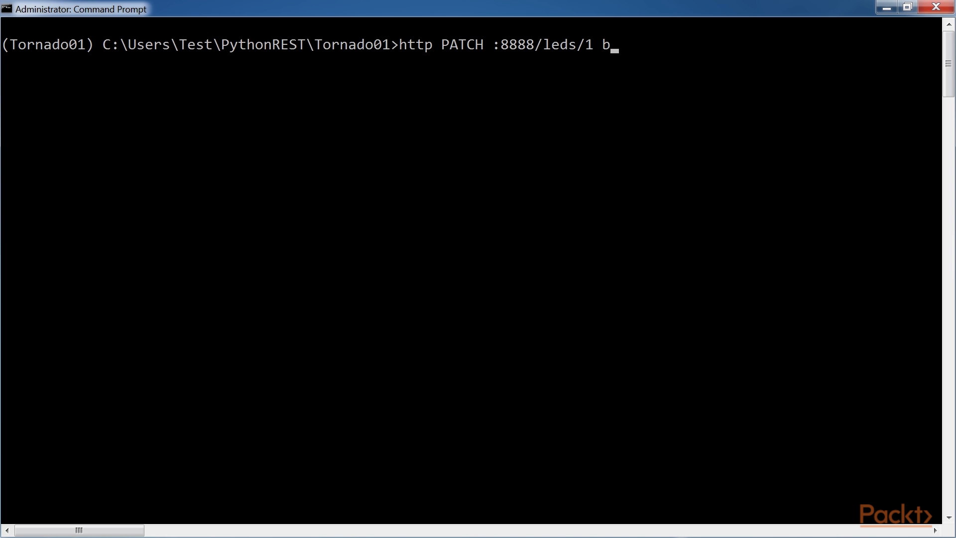
{"action": "type", "text": "rightness_level=\"255\""}
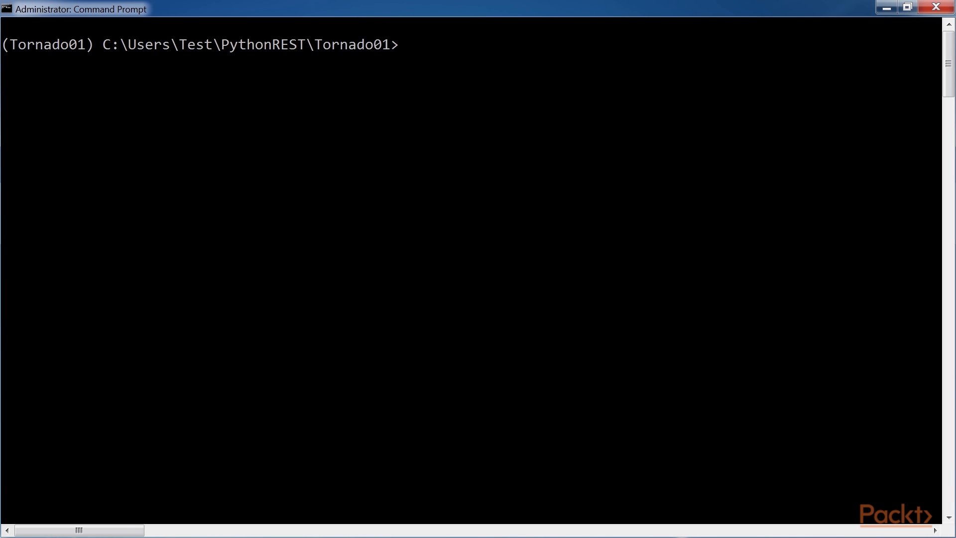
{"action": "type", "text": "http PATCH :8888"}
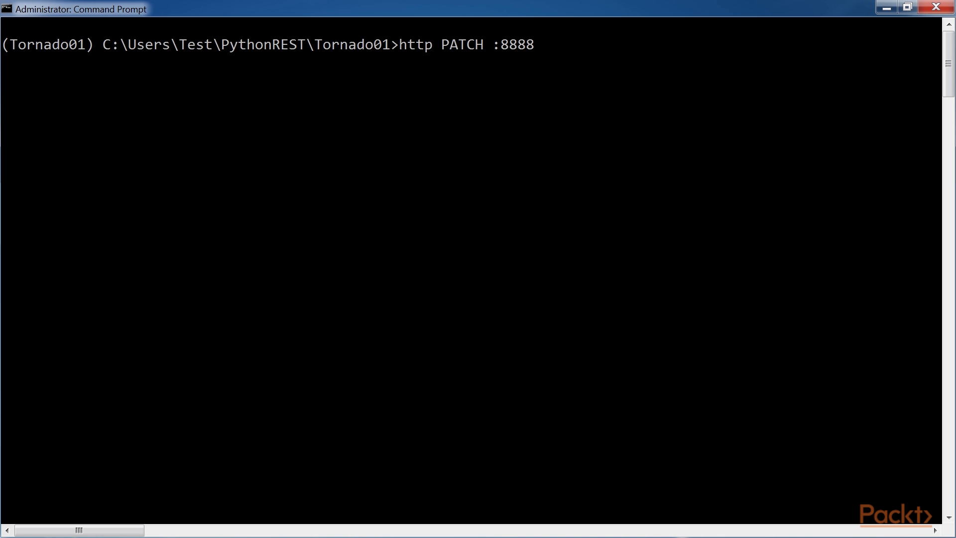
{"action": "type", "text": "/leds/2 brightness_level"}
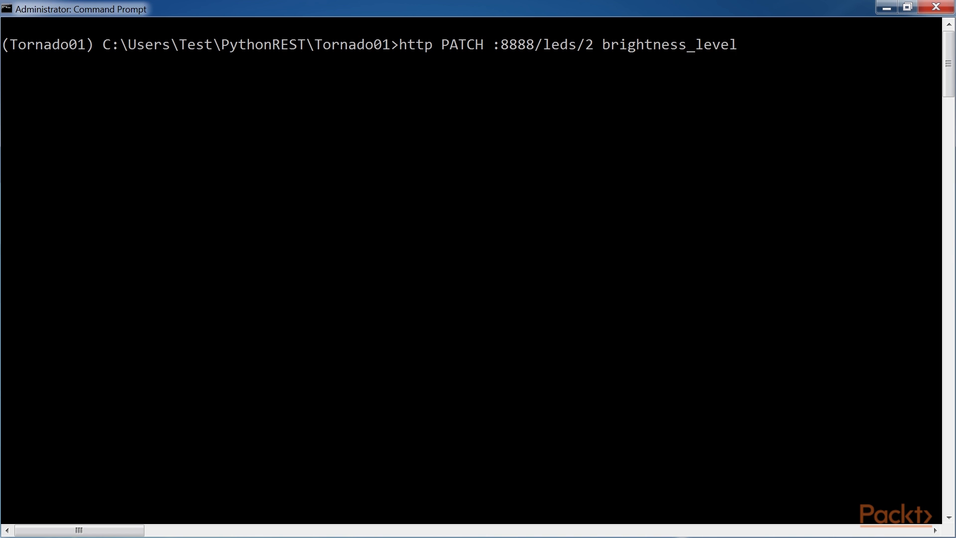
{"action": "type", "text": "=\"255\""}
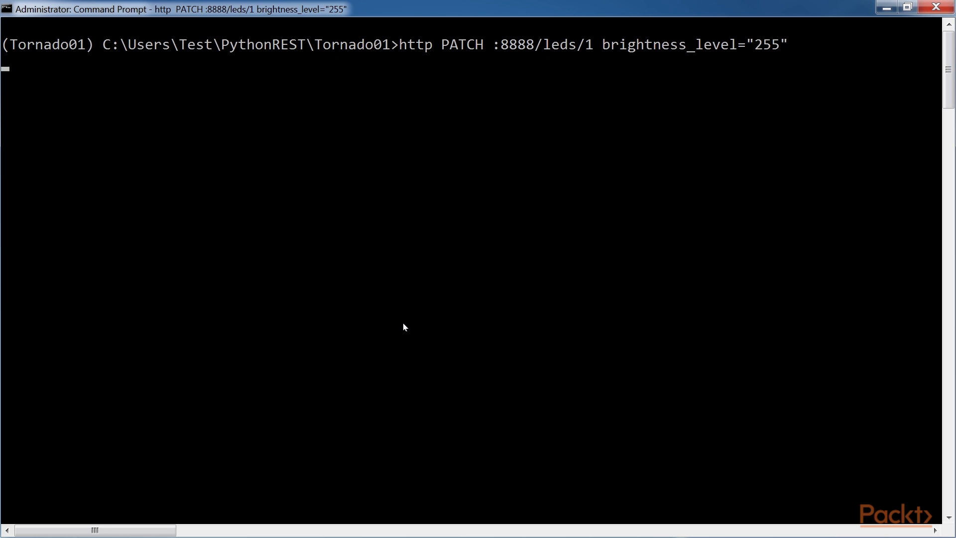
{"action": "type", "text": "2"}
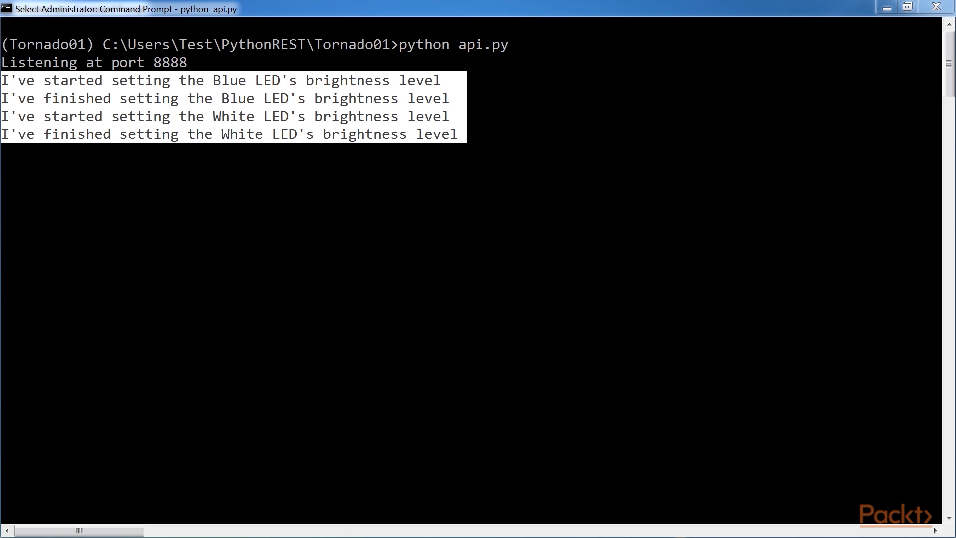
{"action": "mouse_move", "coordinate": [122, 147]}
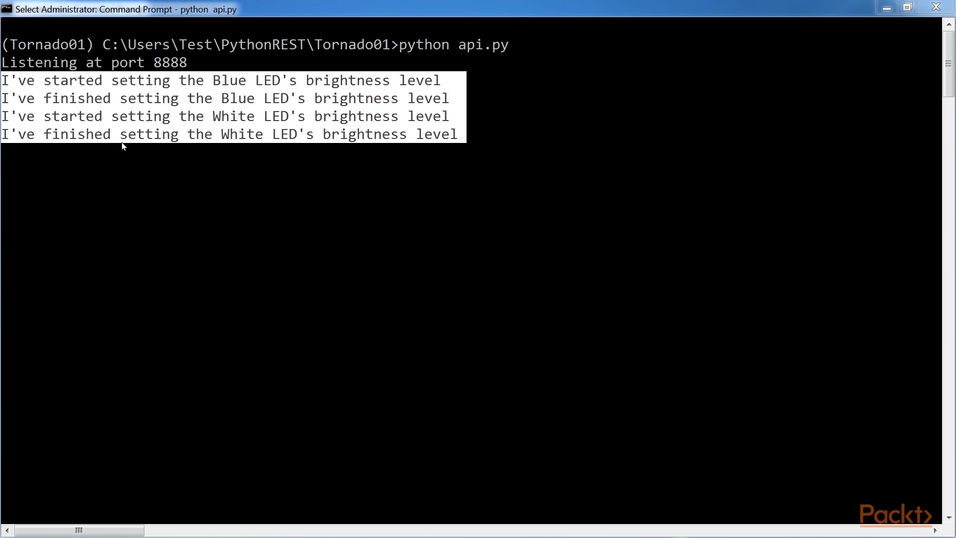